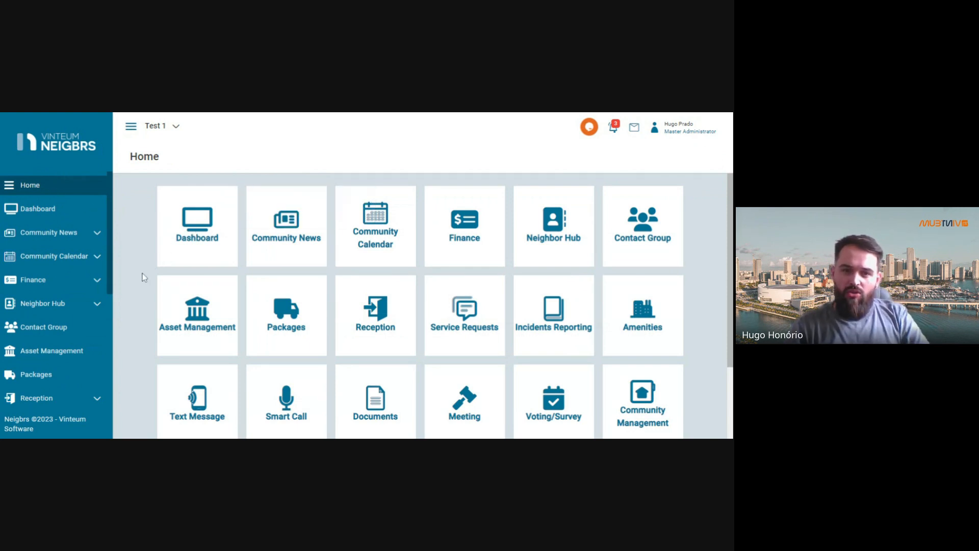
{"action": "mouse_move", "coordinate": [142, 303]}
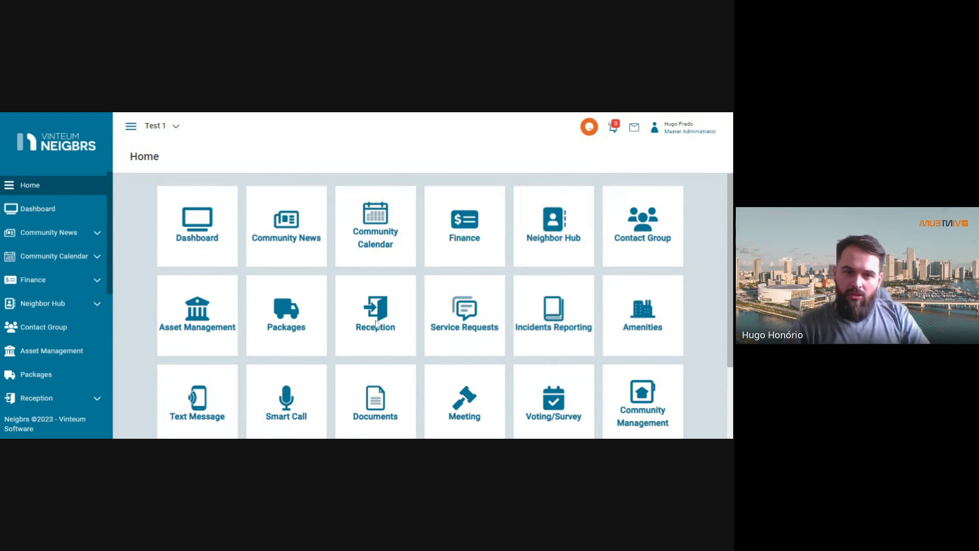
Step: Show the Reception options from the Home page tile
{"action": "left_click", "coordinate": [375, 312]}
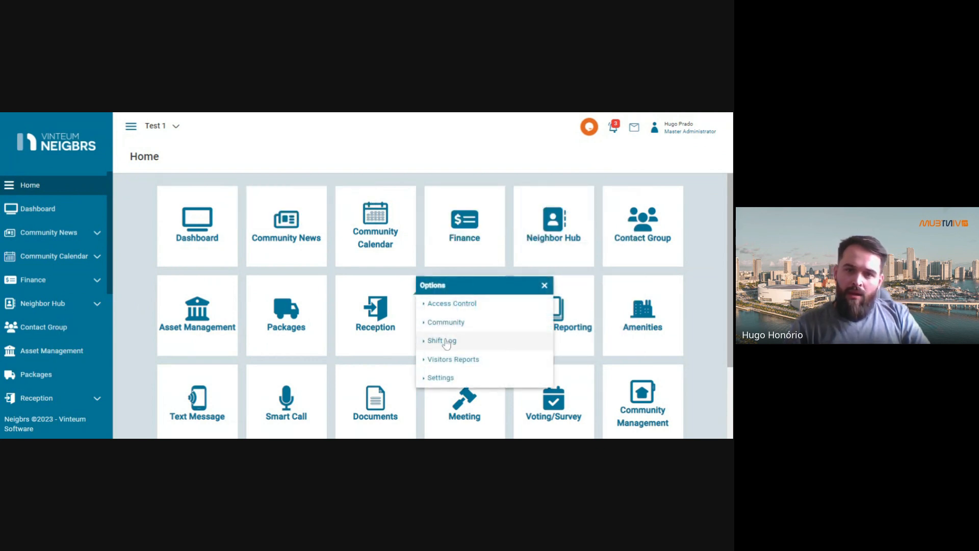
Step: Go to the Shift Log page, currently empty of messages
{"action": "left_click", "coordinate": [440, 341]}
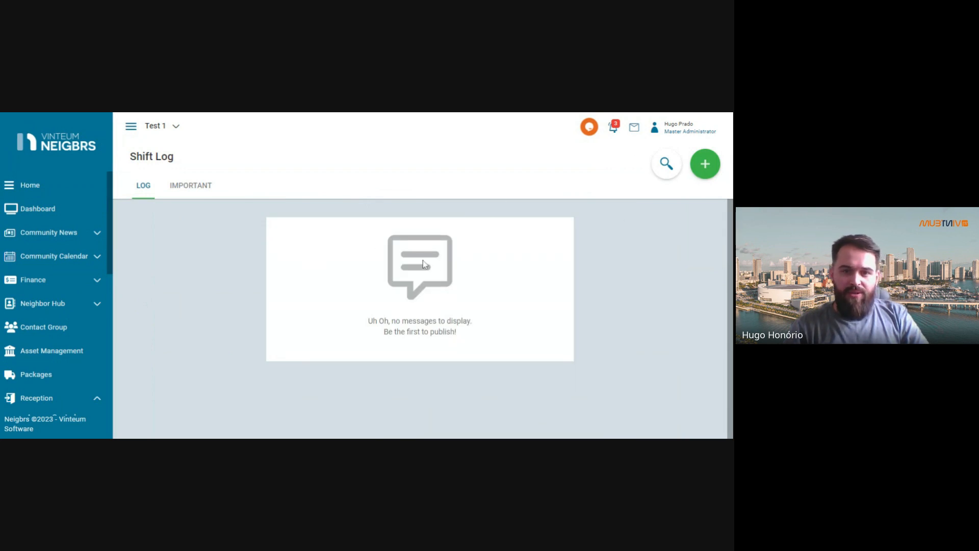
{"action": "mouse_move", "coordinate": [665, 223]}
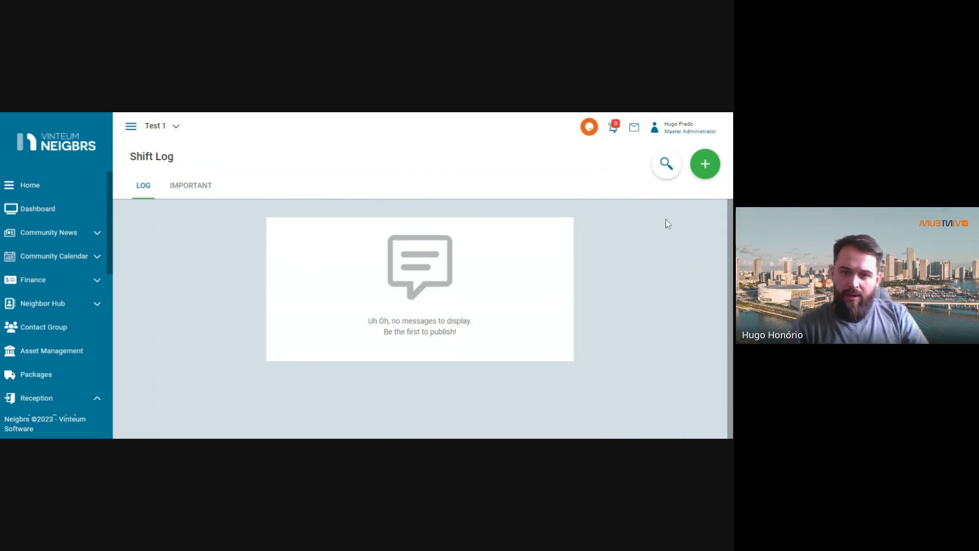
{"action": "mouse_move", "coordinate": [572, 212]}
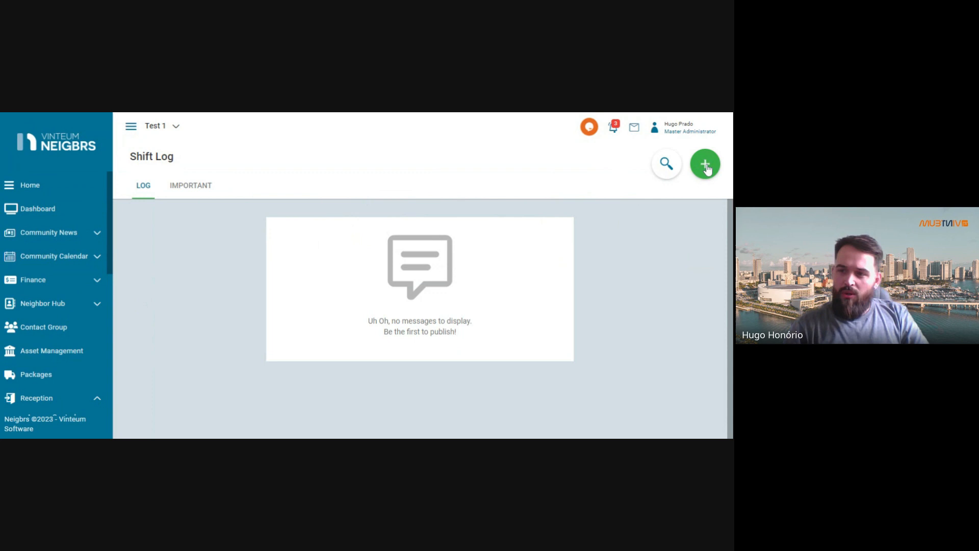
Step: Start a new Shift Log post with the cursor in the 'Write your text...' box
{"action": "left_click", "coordinate": [706, 163]}
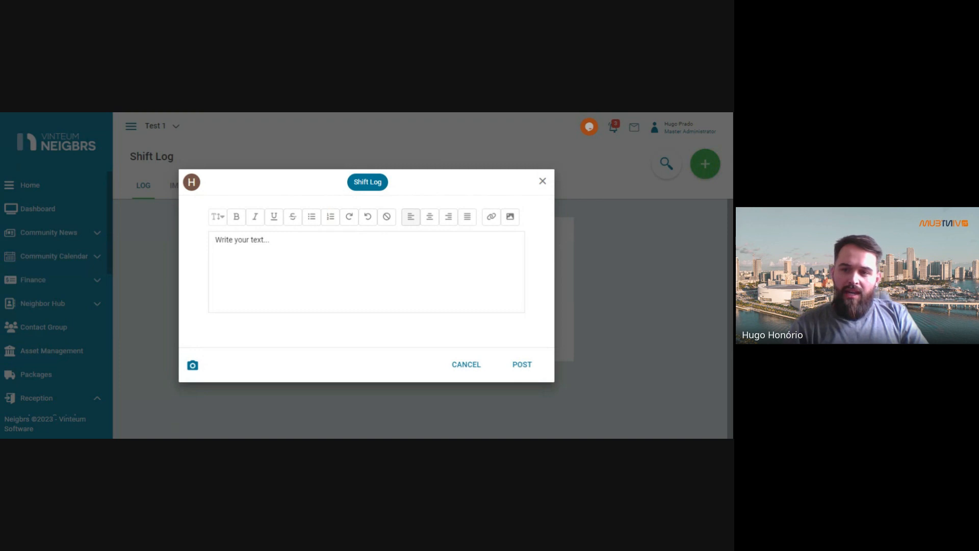
{"action": "left_click", "coordinate": [214, 216]}
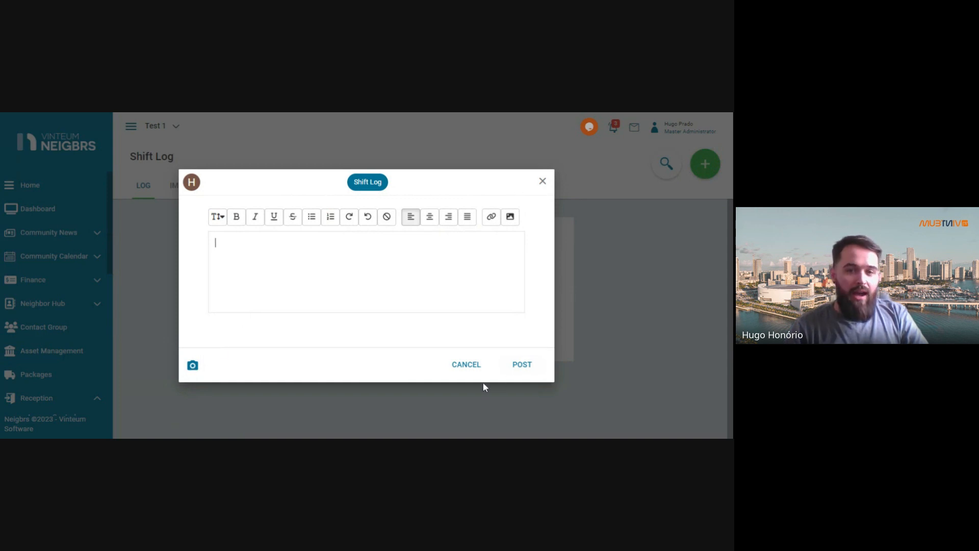
{"action": "mouse_move", "coordinate": [556, 197]}
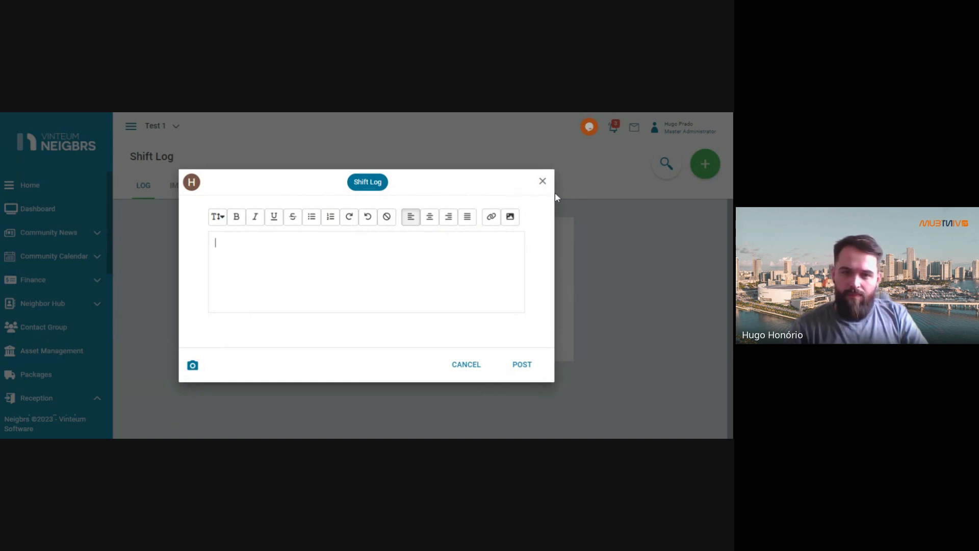
Step: Dismiss the post editor without posting, returning to the empty Shift Log
{"action": "left_click", "coordinate": [543, 181]}
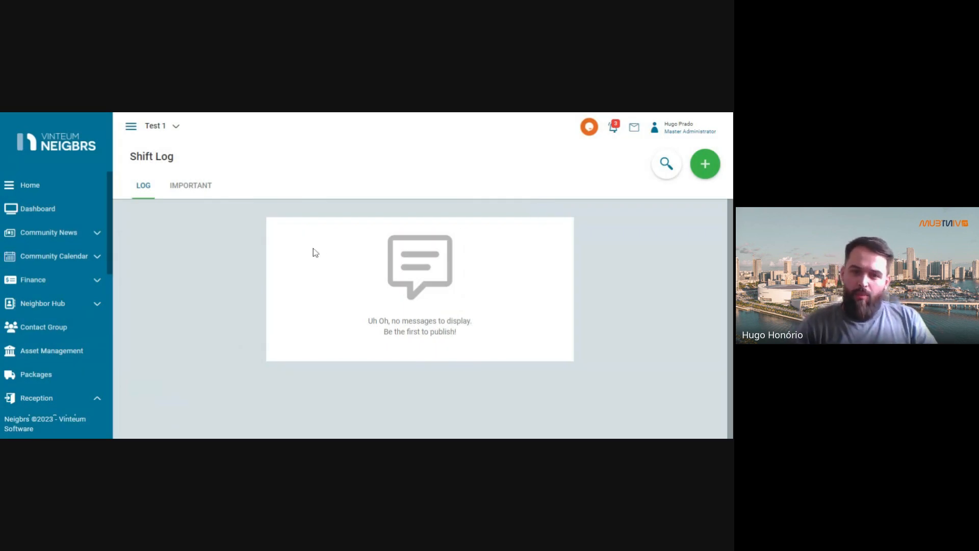
{"action": "mouse_move", "coordinate": [308, 237]}
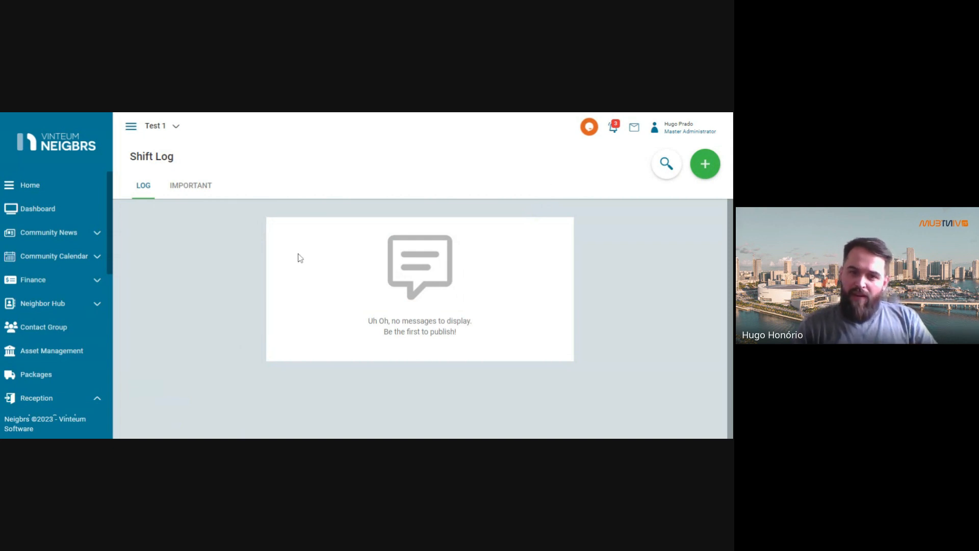
{"action": "mouse_move", "coordinate": [92, 253]}
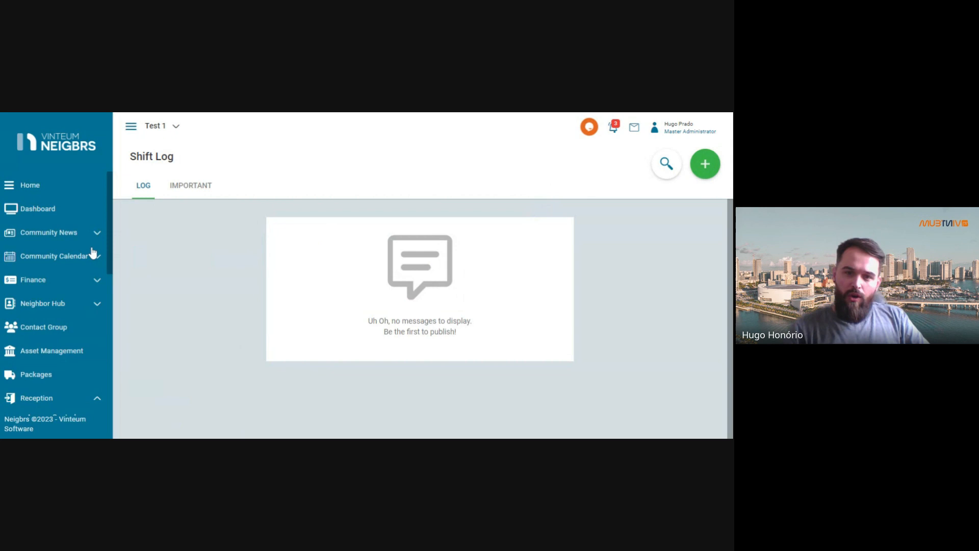